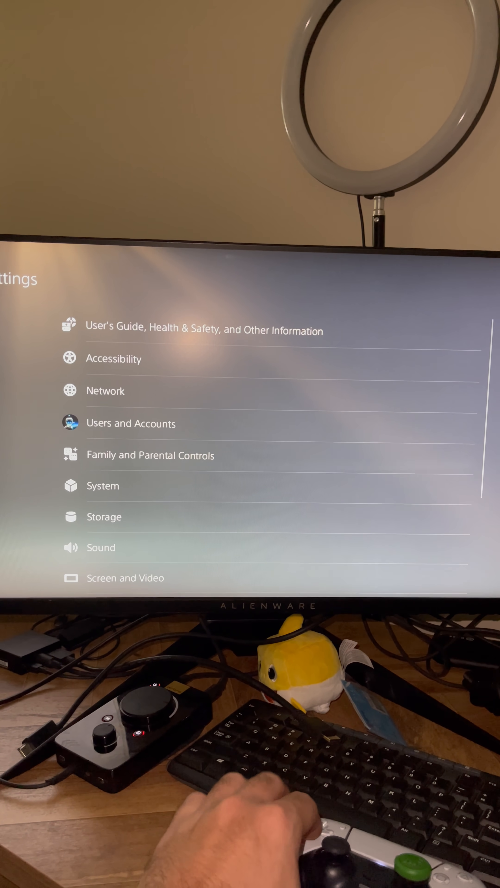
Reach Saved Data and Game/App Settings in the console Settings list
click(103, 485)
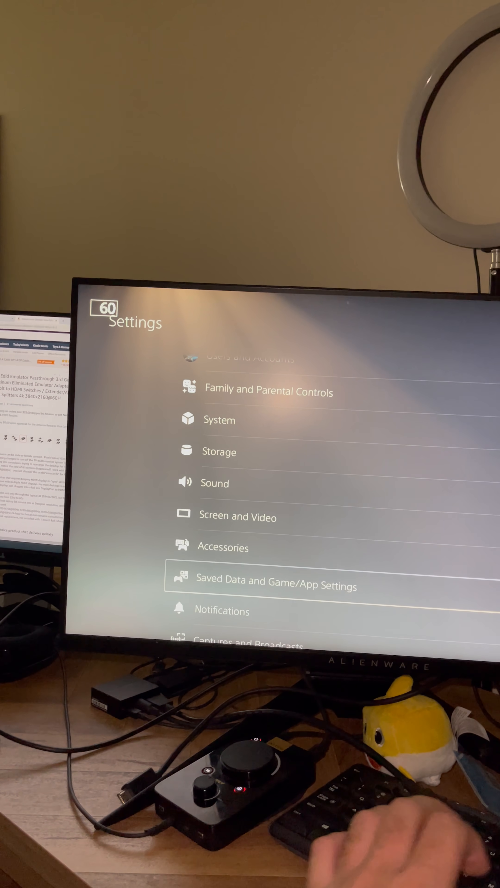
click(274, 586)
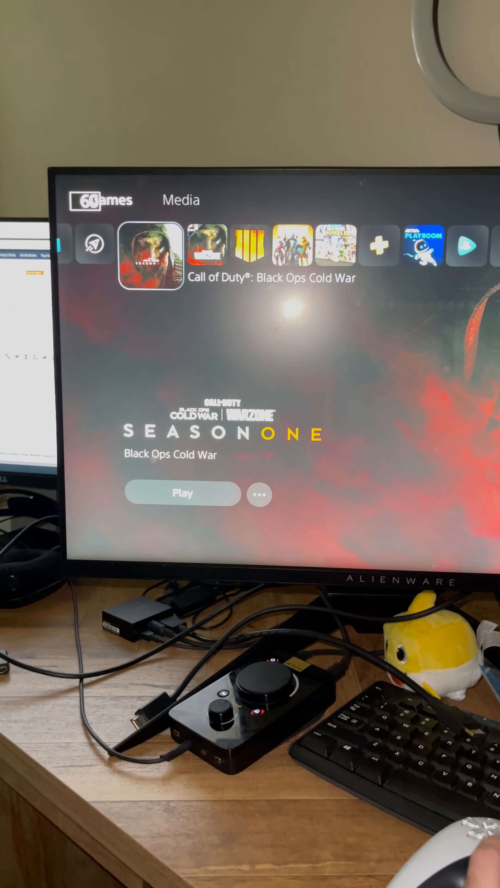
click(182, 494)
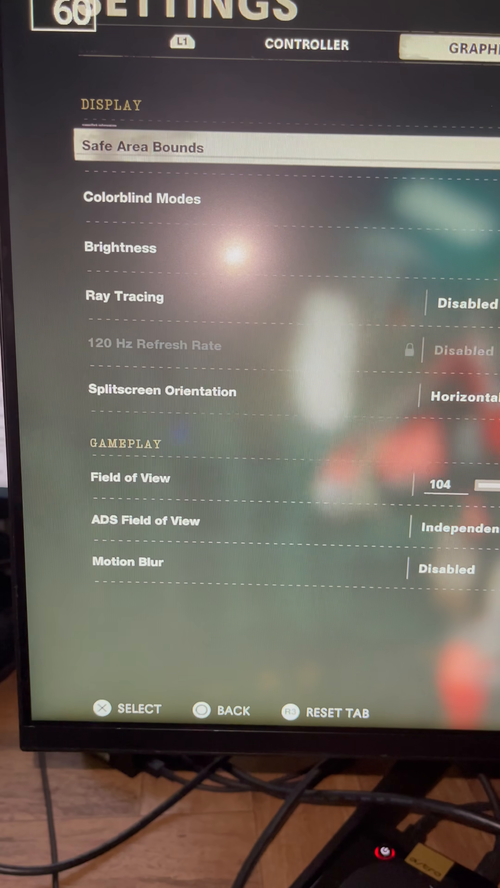
Scroll the Graphics settings to the locked 120 Hz Refresh Rate option
scroll(down, 3)
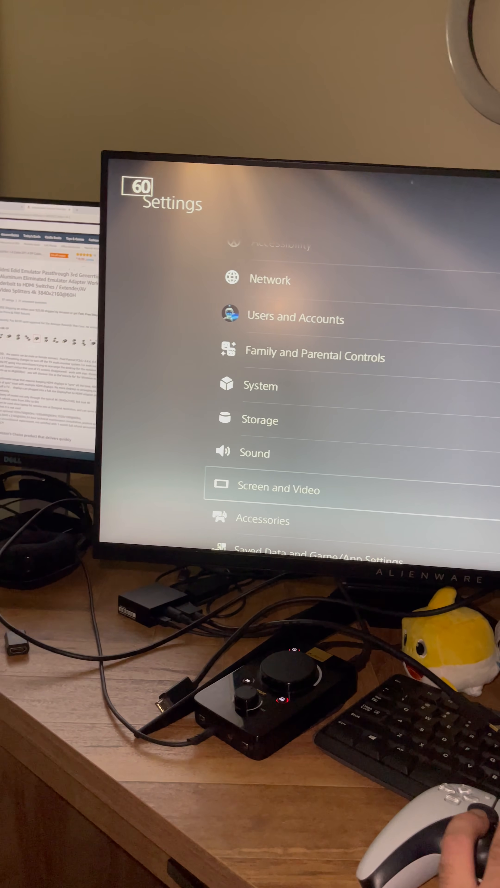
Review Video Output under Screen and Video: Resolution Automatic, HDR Off, Deep Color Output Off
click(277, 489)
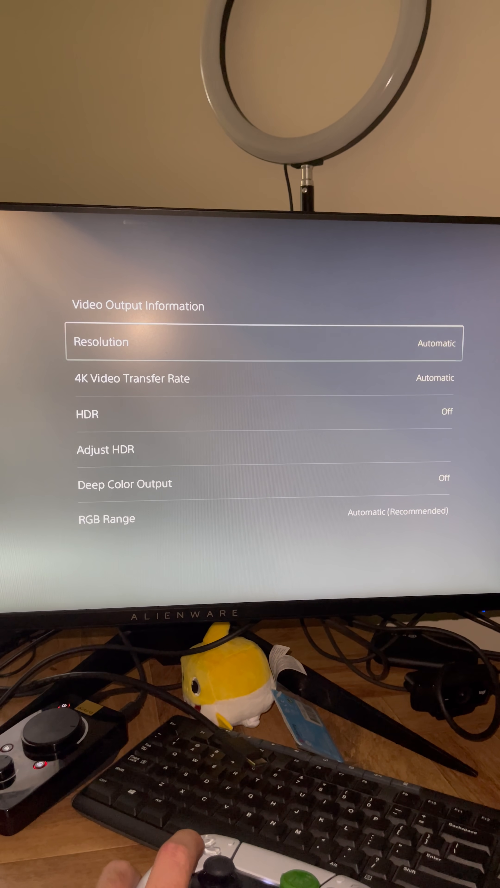
key(down)
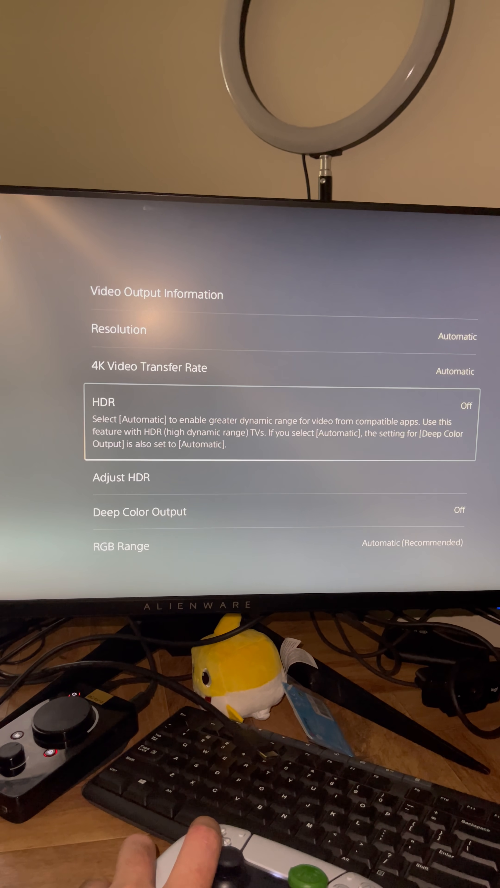
key(down)
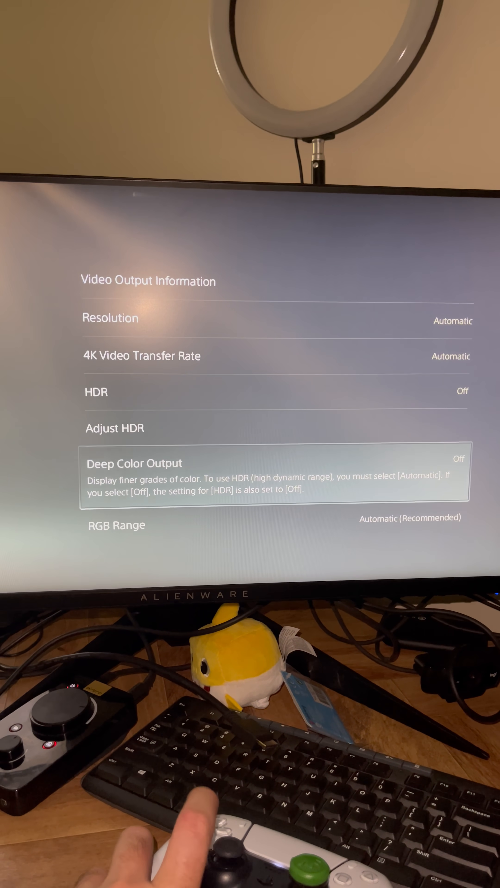
key(down)
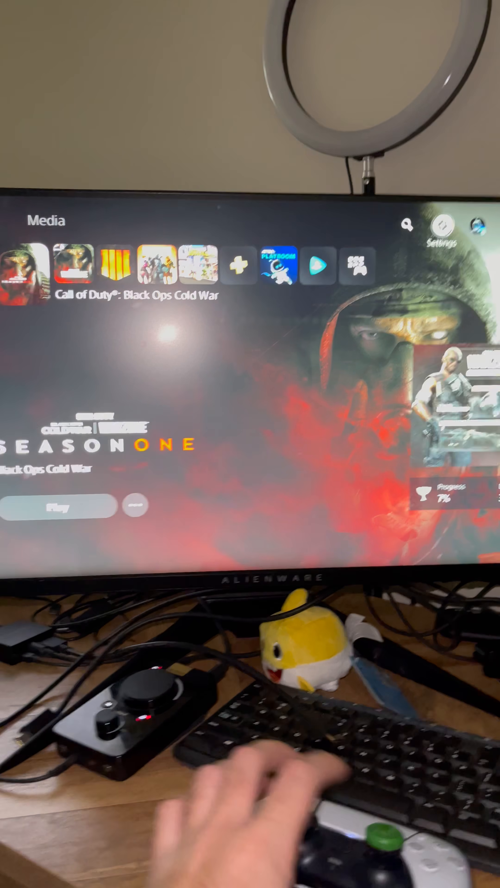
Enter Settings from the home screen and reach Saved Data and Game/App Settings
click(444, 227)
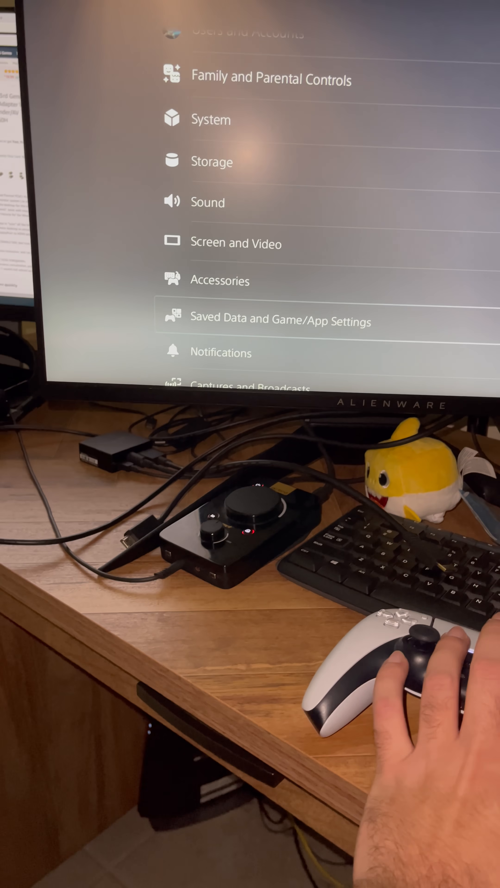
click(280, 321)
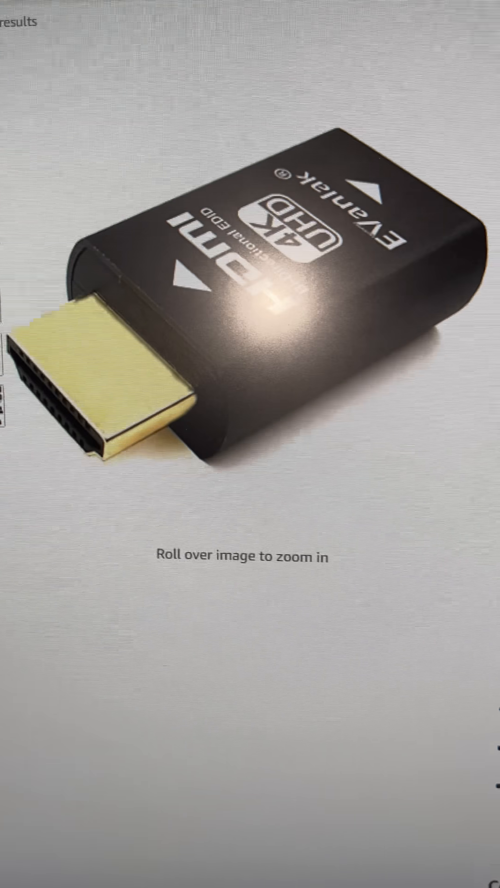
Scroll the Amazon listing for the Evanlak 4K HDMI EDID emulator plug
scroll(down, 3)
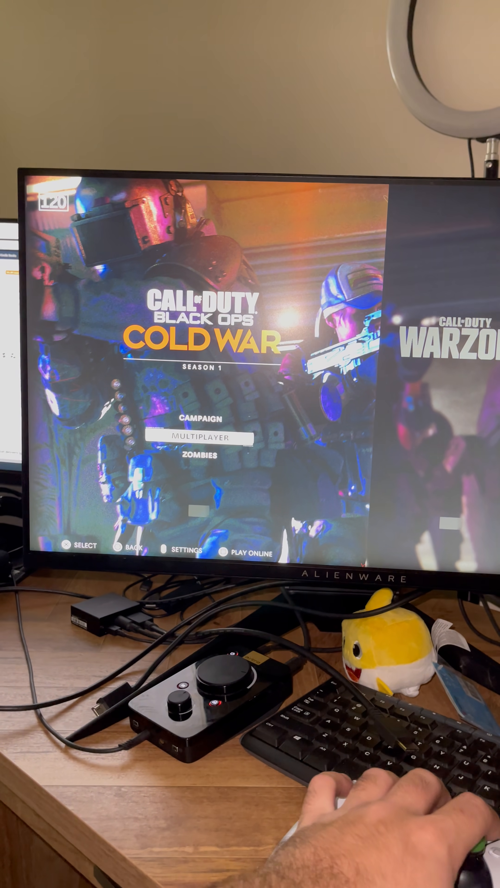
Enter Multiplayer from the Cold War main menu while the display reports 120 Hz
click(203, 436)
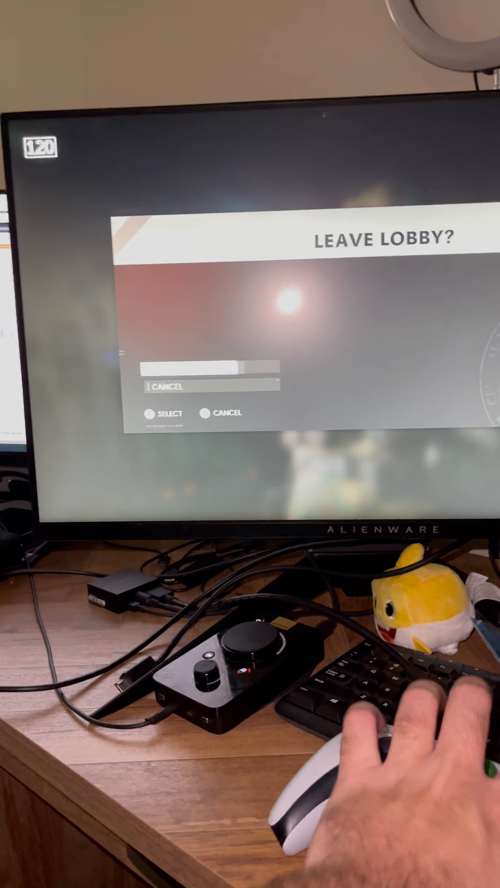
Dismiss the Leave Lobby prompt to return to the Multiplayer menu at 120 Hz
click(220, 412)
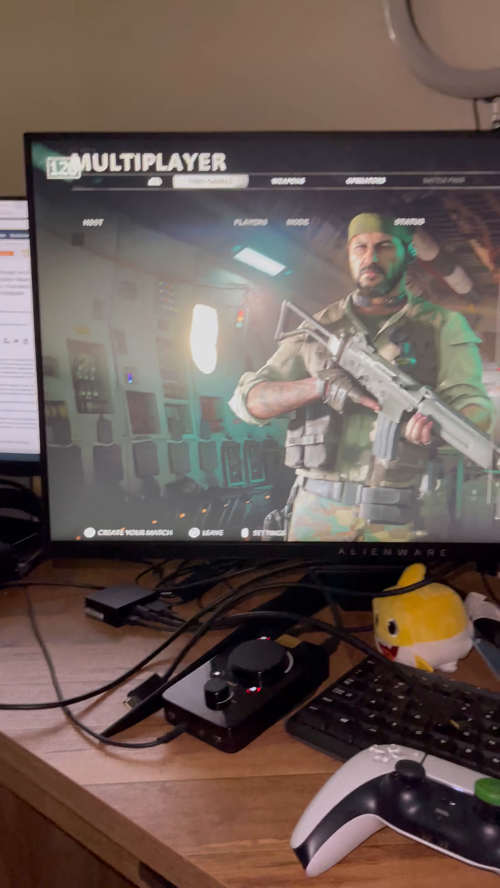